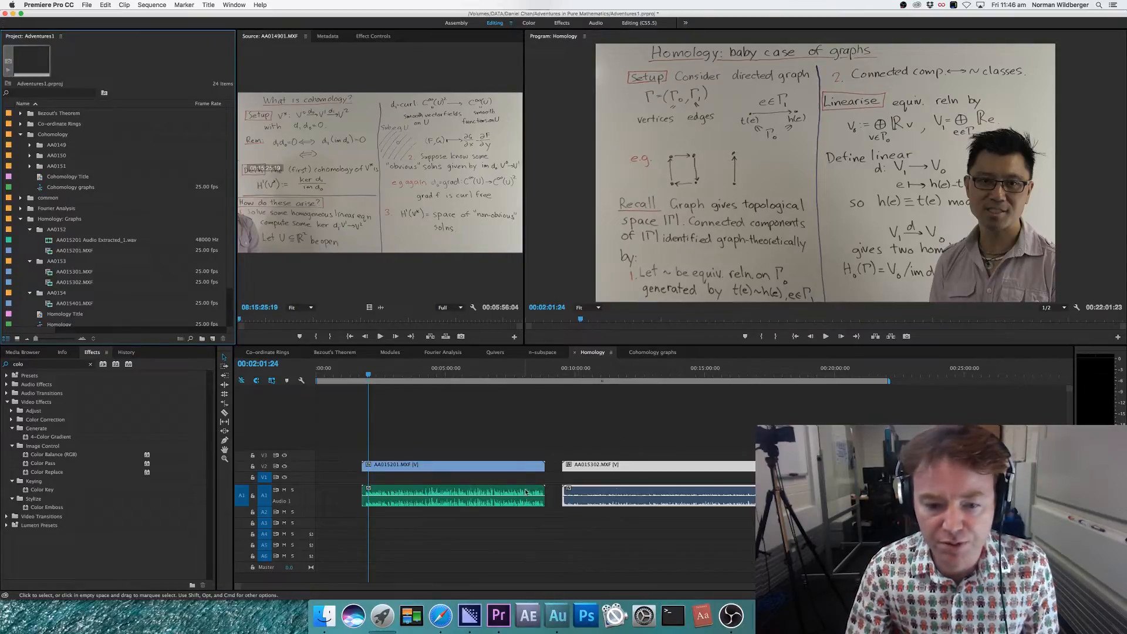
# - Send the second lecture clip's audio from the Premiere Pro timeline to Audition via Edit Clip in Adobe Audition
pyautogui.click(569, 379)
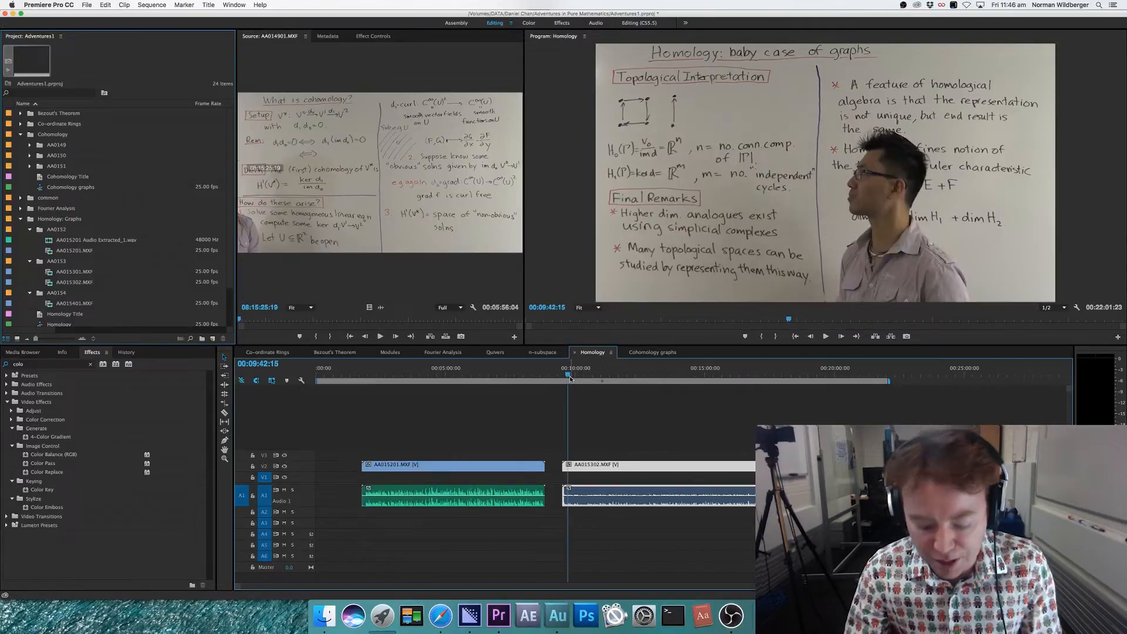
pyautogui.click(636, 490)
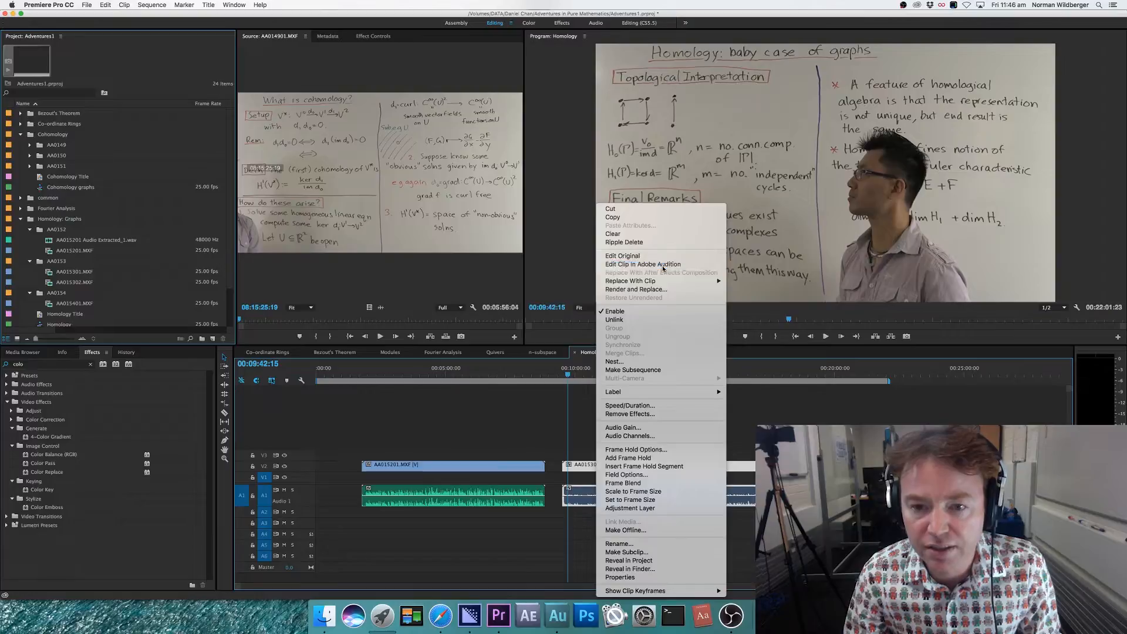
pyautogui.click(642, 265)
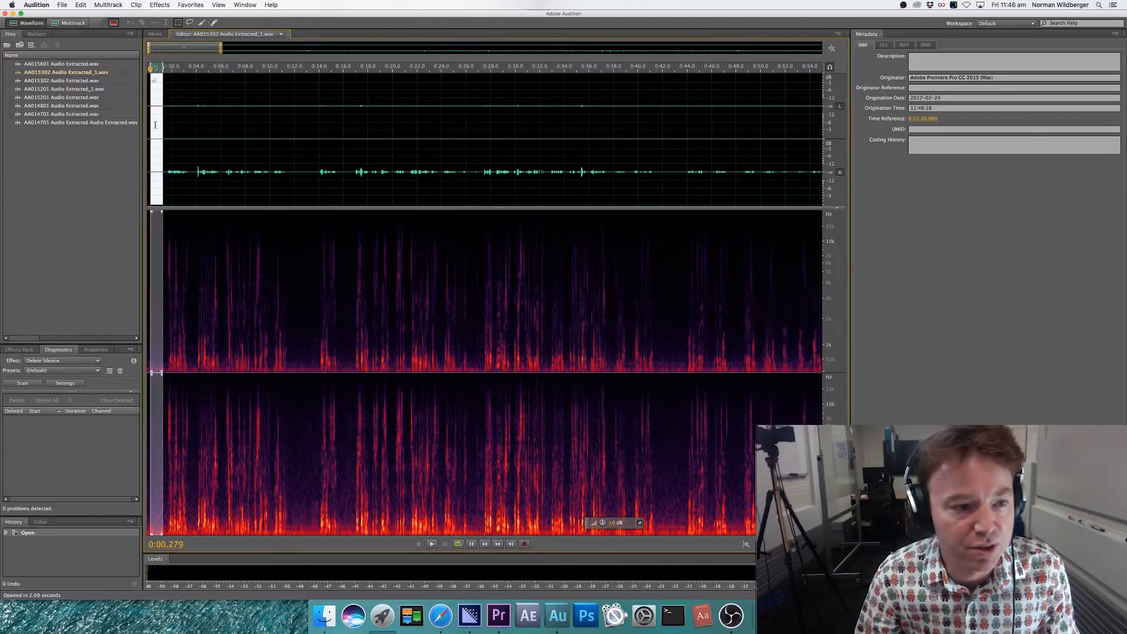
# - Listen to the extracted lecture audio twice to hear the background noise
pyautogui.click(431, 543)
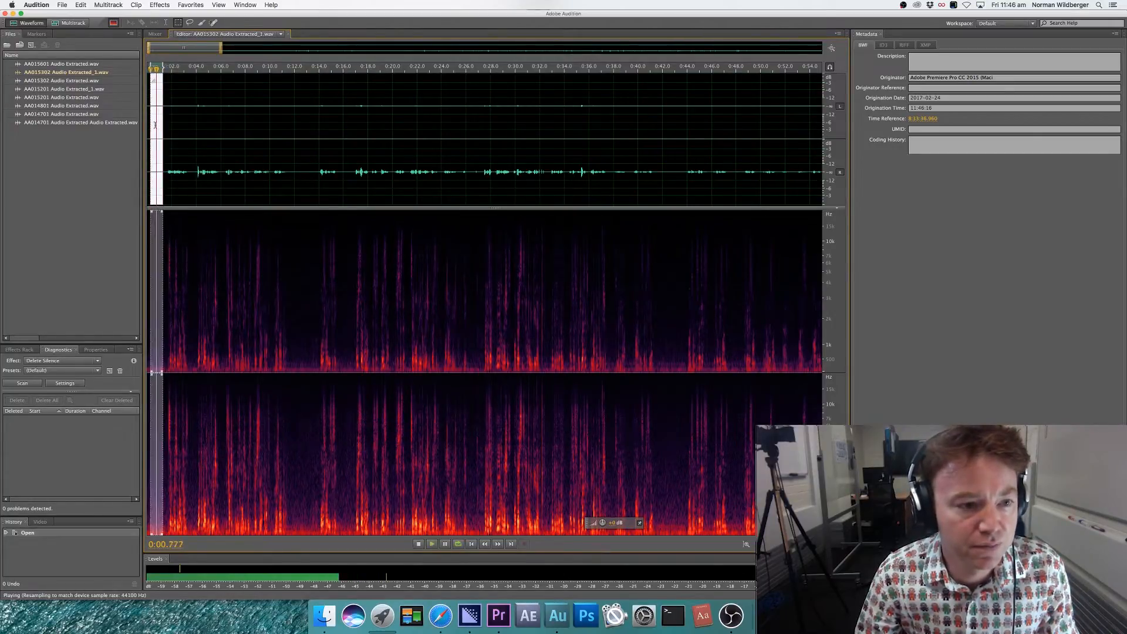
pyautogui.click(418, 544)
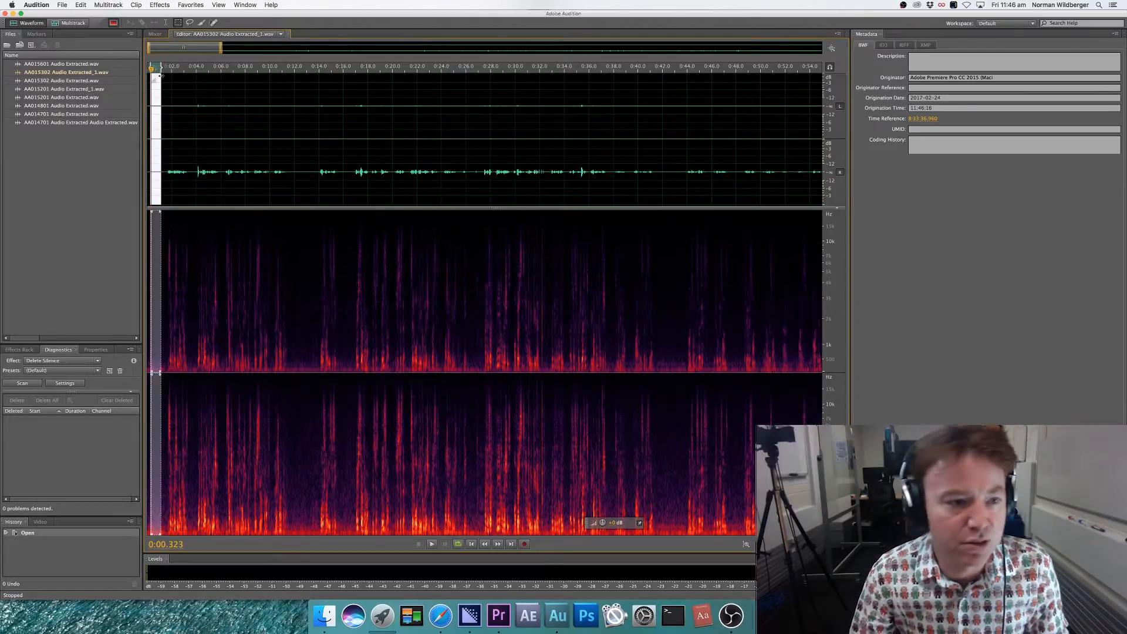
pyautogui.click(431, 544)
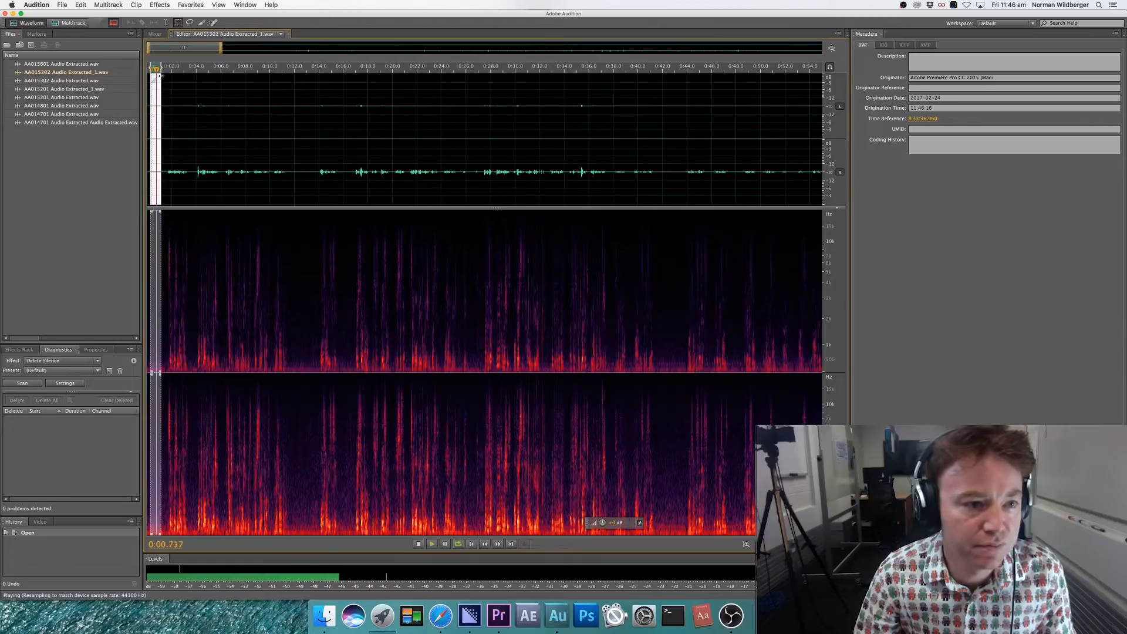
pyautogui.click(418, 544)
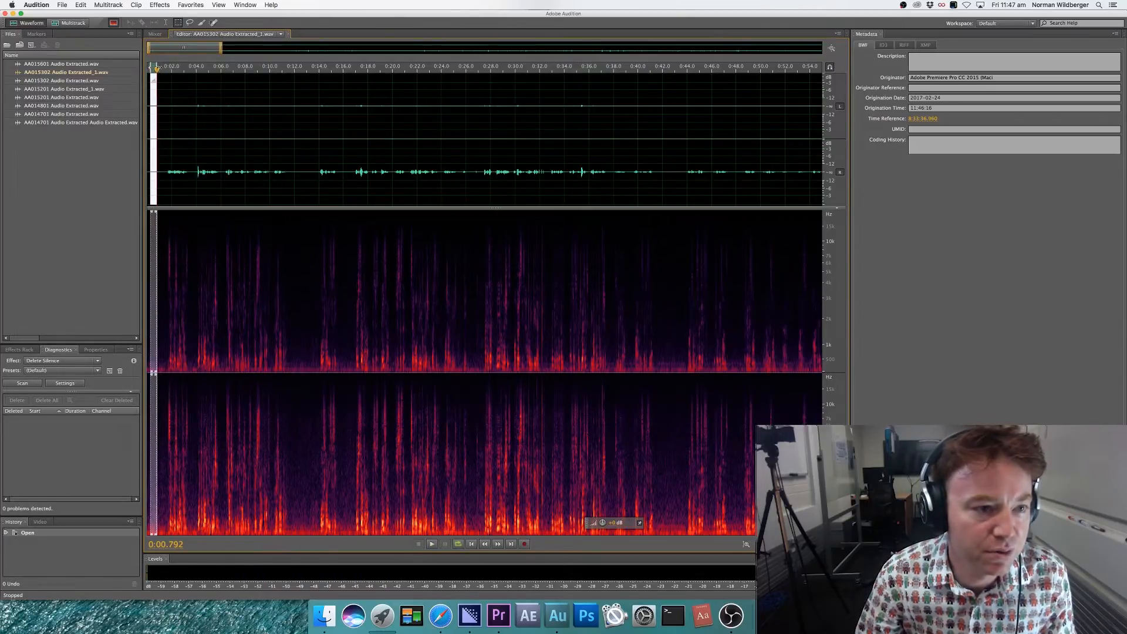
# - Select the whole waveform and capture a noise print from it
pyautogui.click(153, 67)
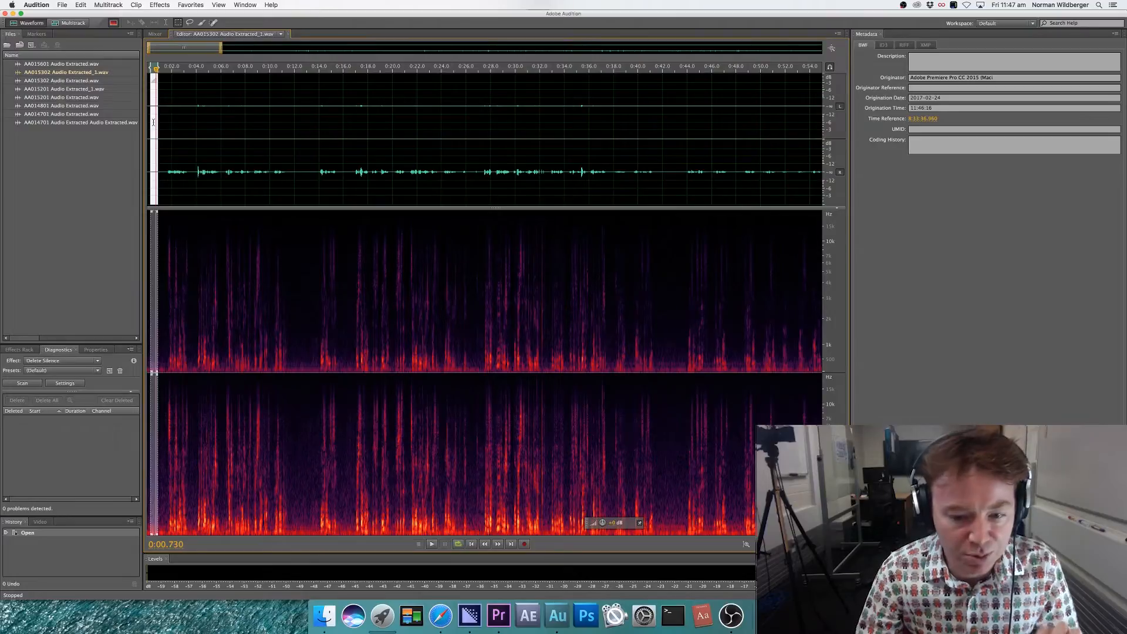
pyautogui.rightClick(153, 126)
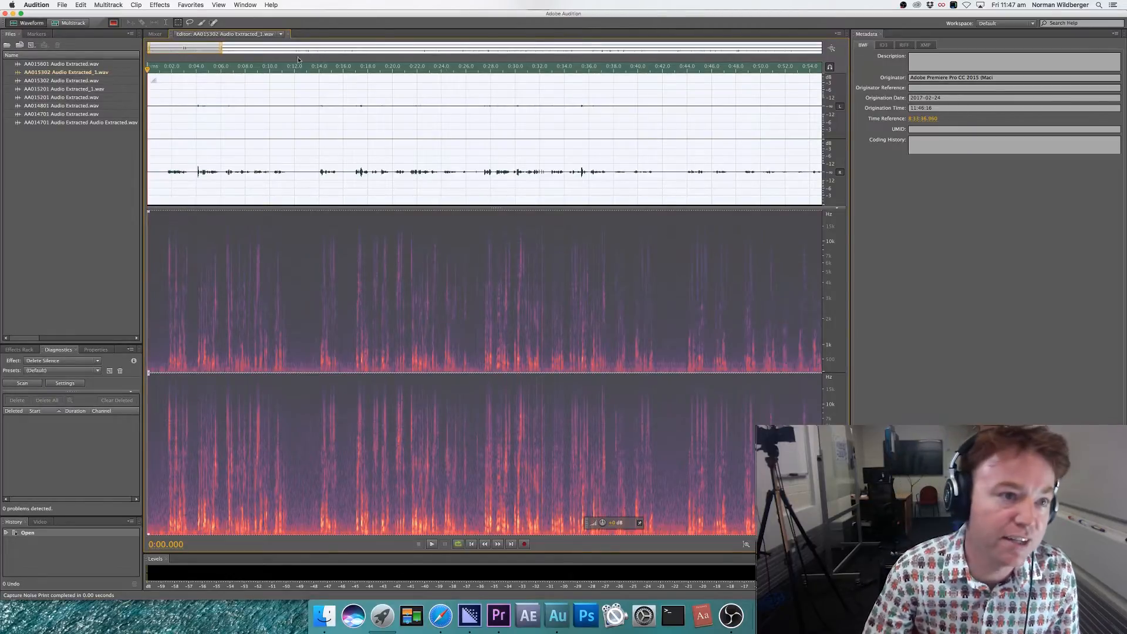
# - Bring up the Noise Reduction (process) effect from Effects > Noise Reduction / Restoration
pyautogui.click(159, 4)
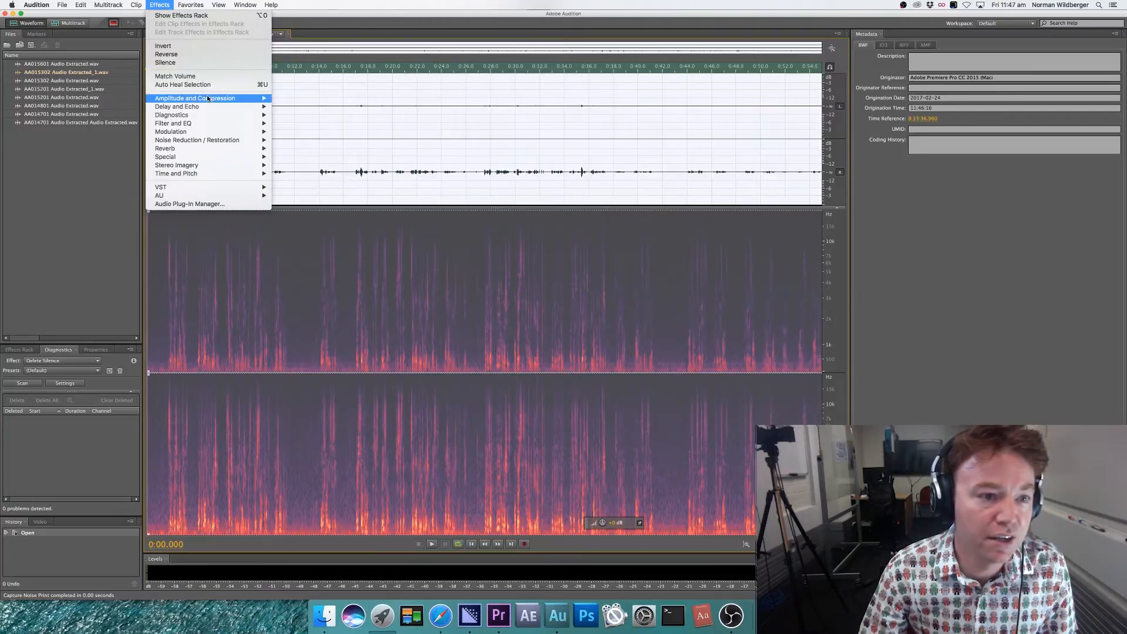
pyautogui.moveTo(197, 140)
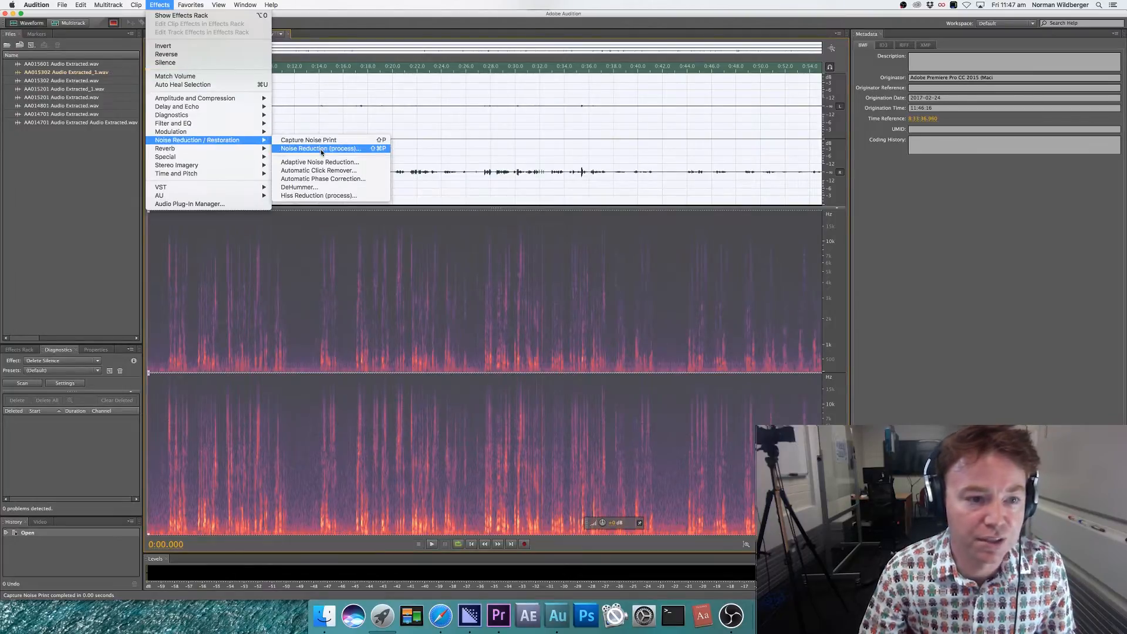
pyautogui.click(319, 148)
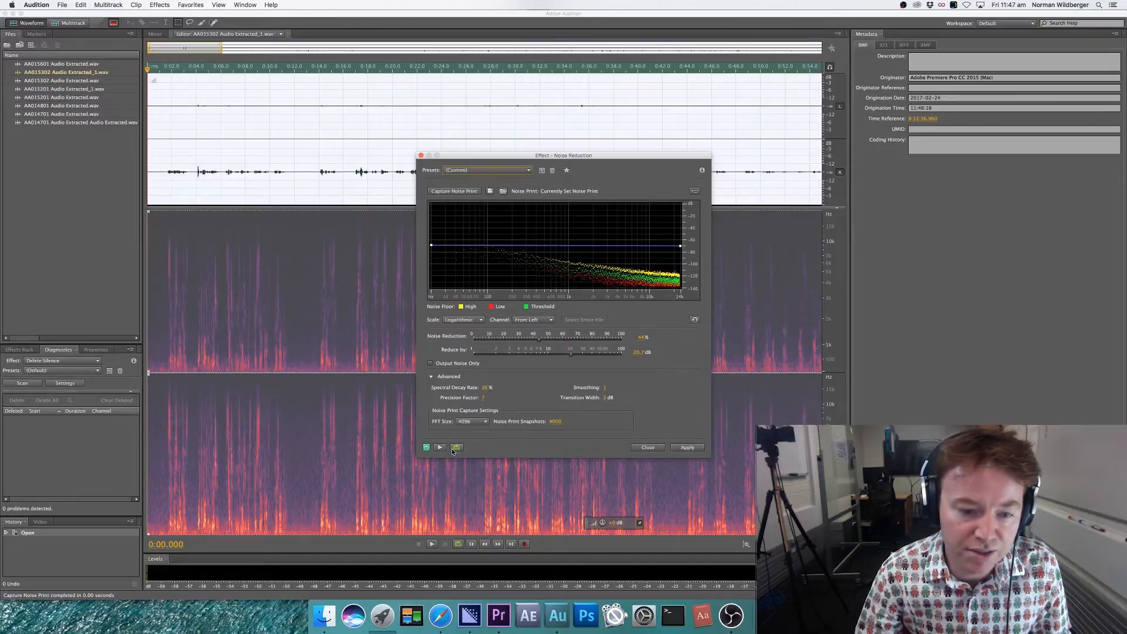
# - Preview, adjust the Noise Reduction and Reduce By amounts to a moderate level, and apply the noise reduction
pyautogui.click(439, 447)
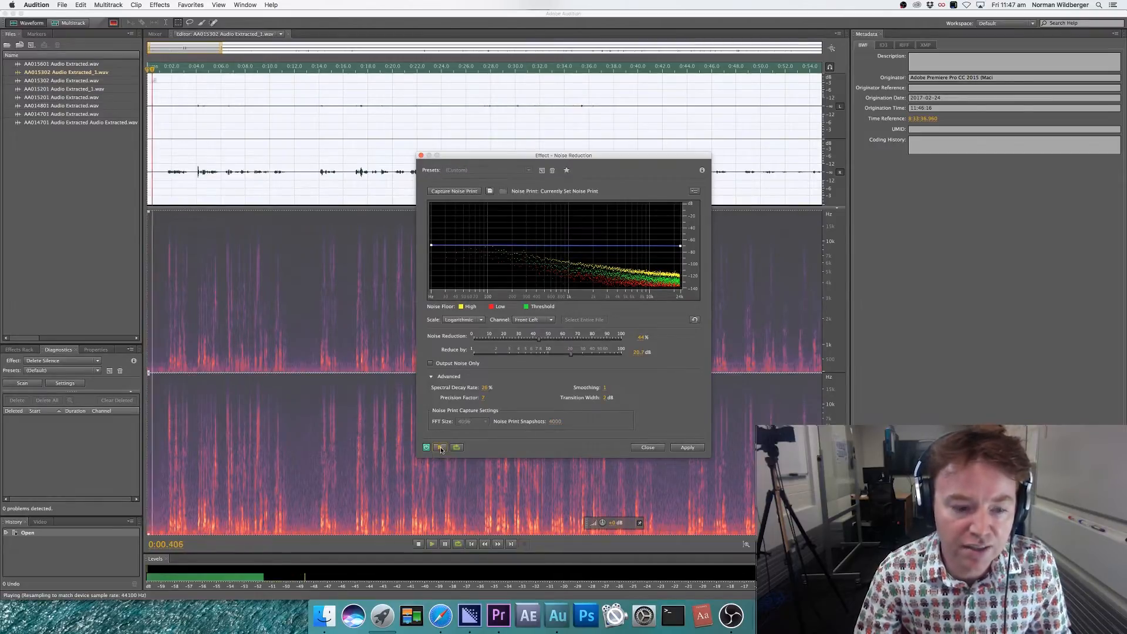
pyautogui.click(445, 543)
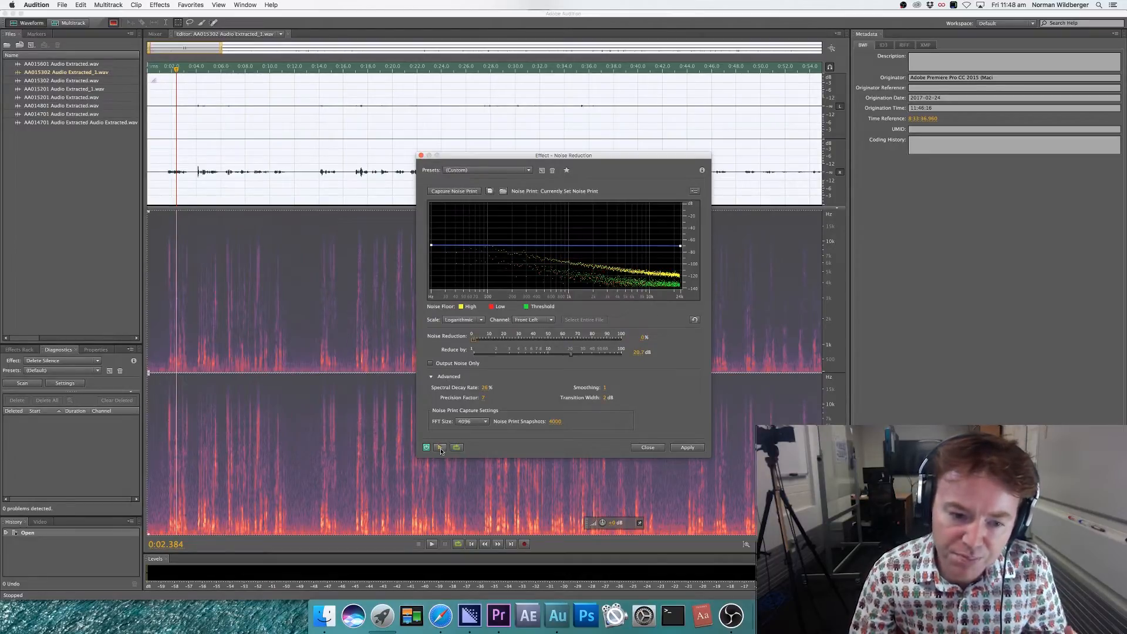
pyautogui.moveTo(440, 448)
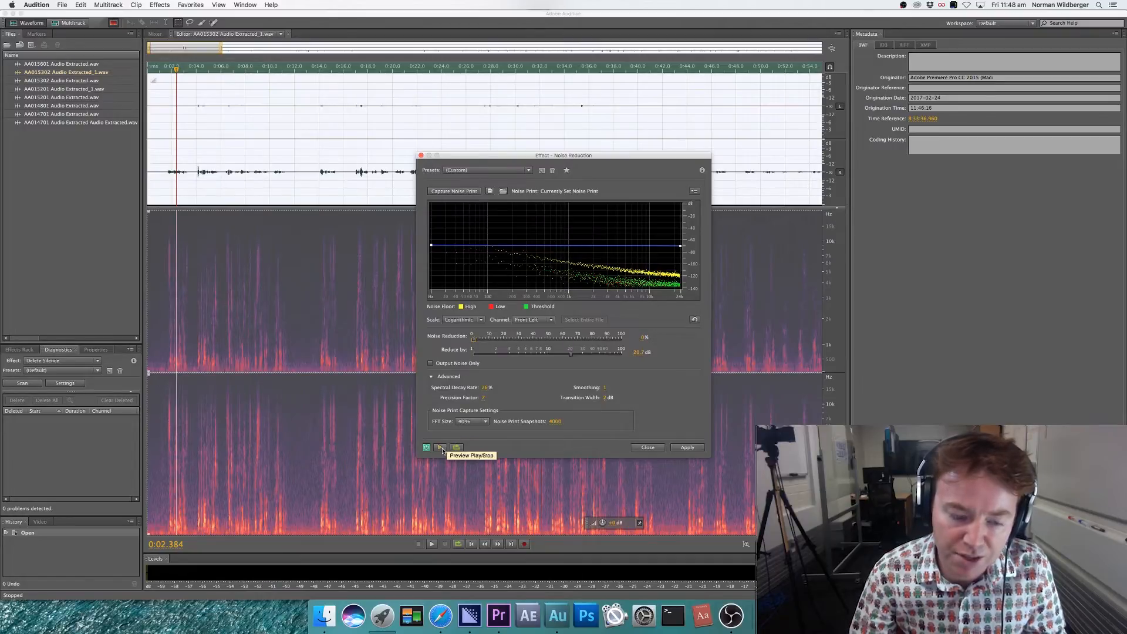
pyautogui.moveTo(441, 451)
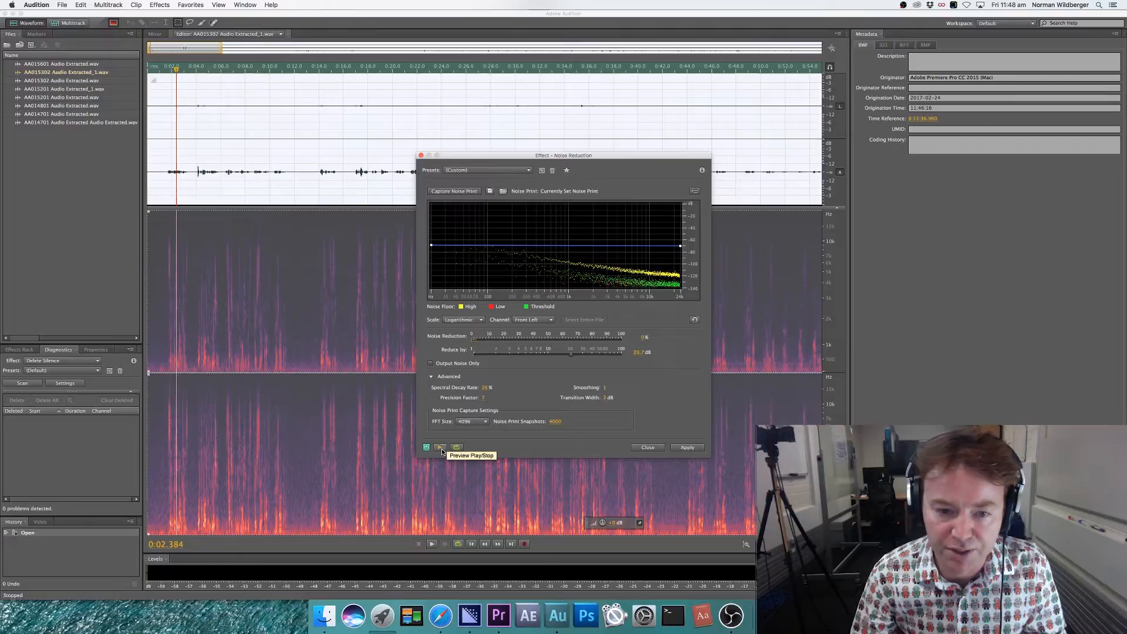
pyautogui.click(441, 447)
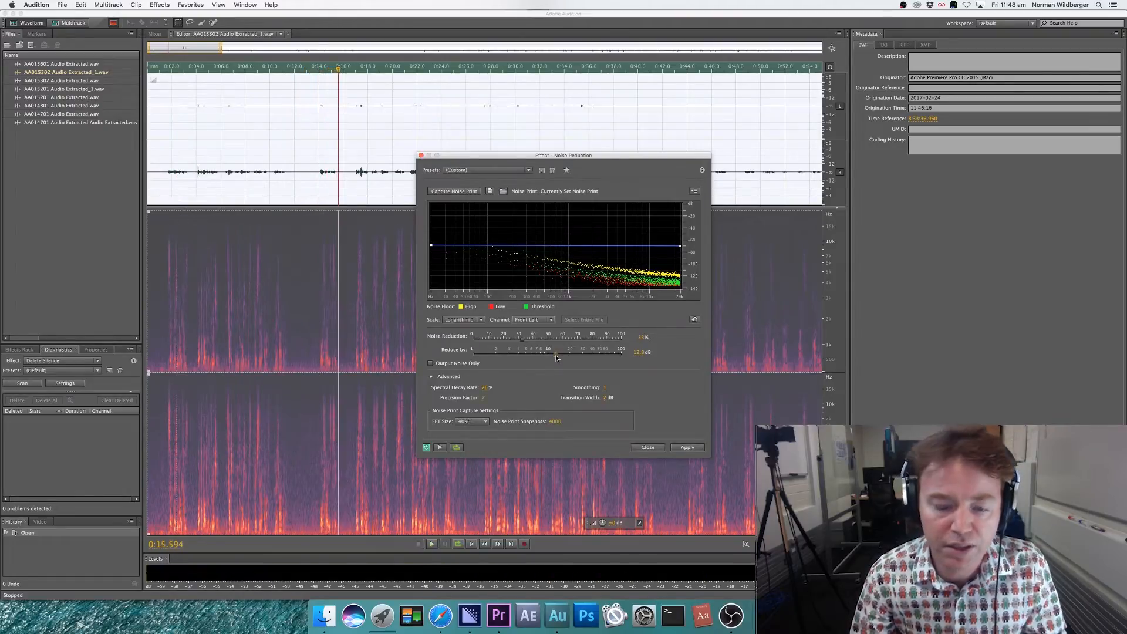
pyautogui.moveTo(554, 342)
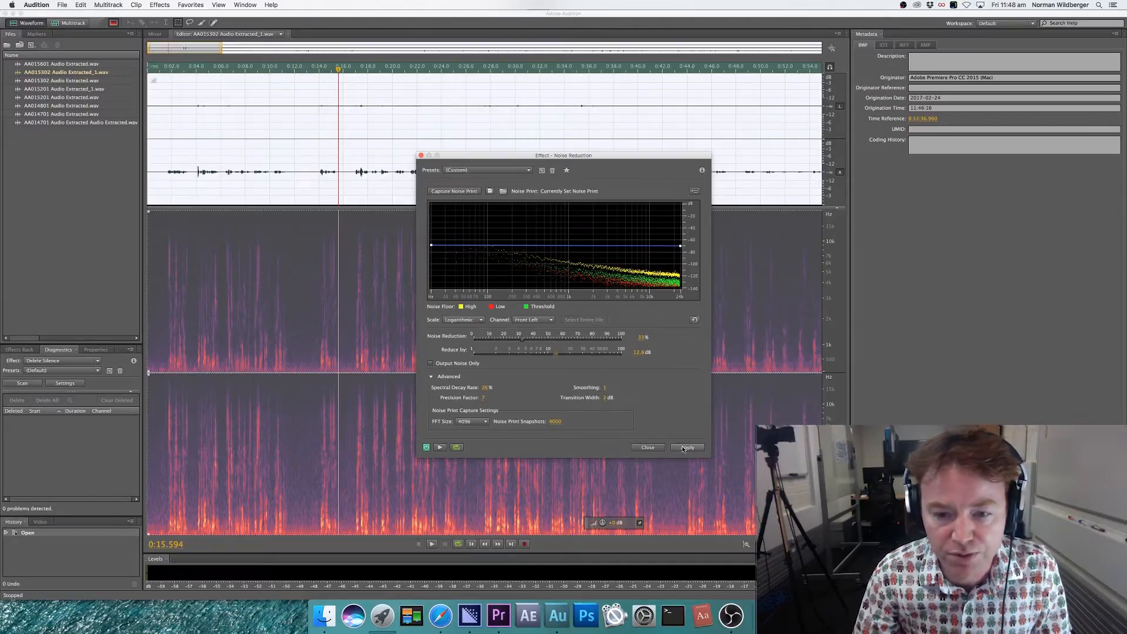
pyautogui.click(685, 448)
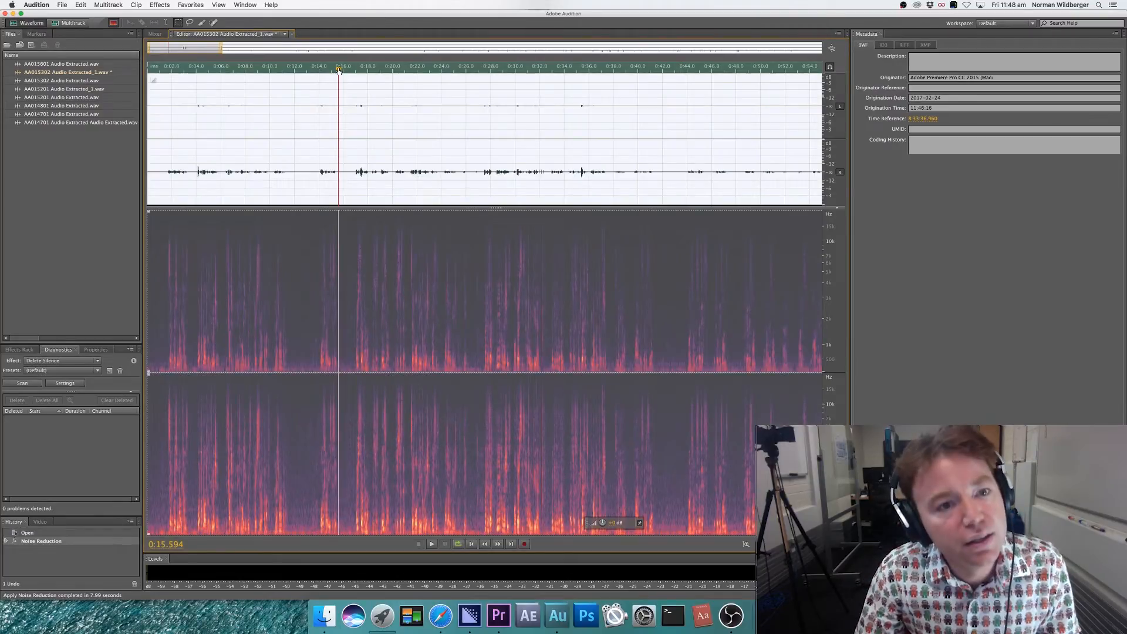
pyautogui.click(431, 544)
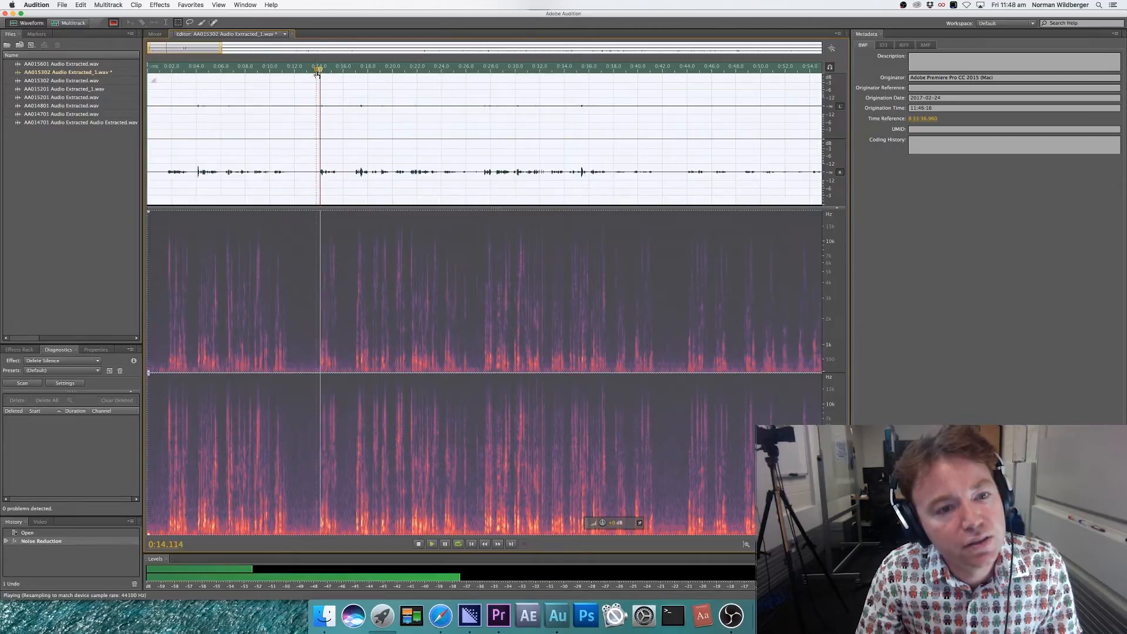
pyautogui.click(418, 543)
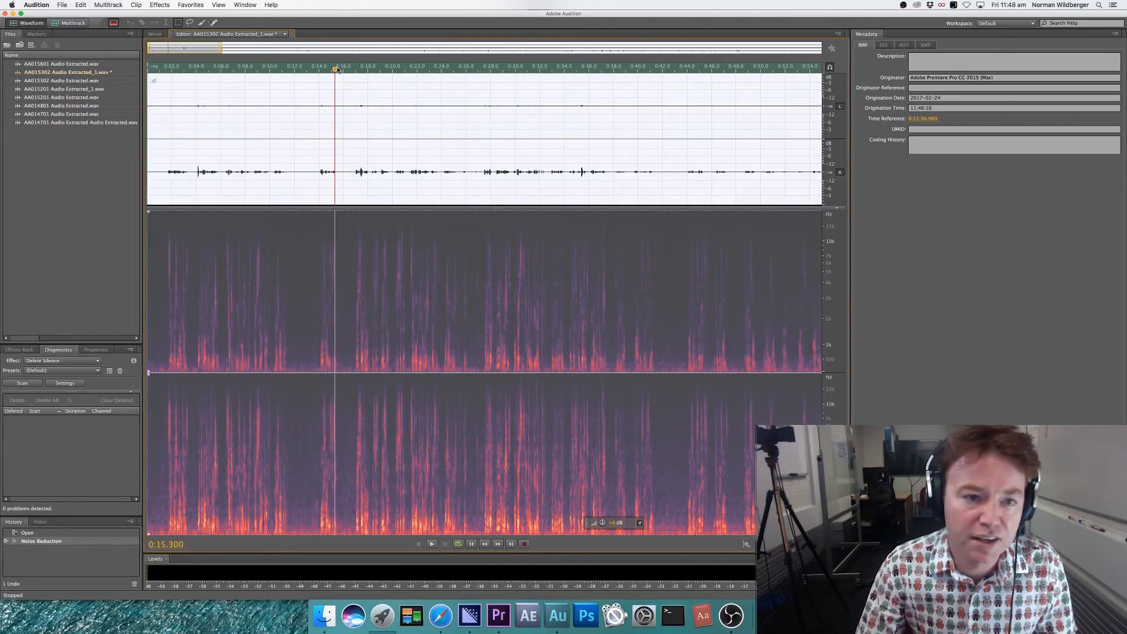
pyautogui.click(320, 68)
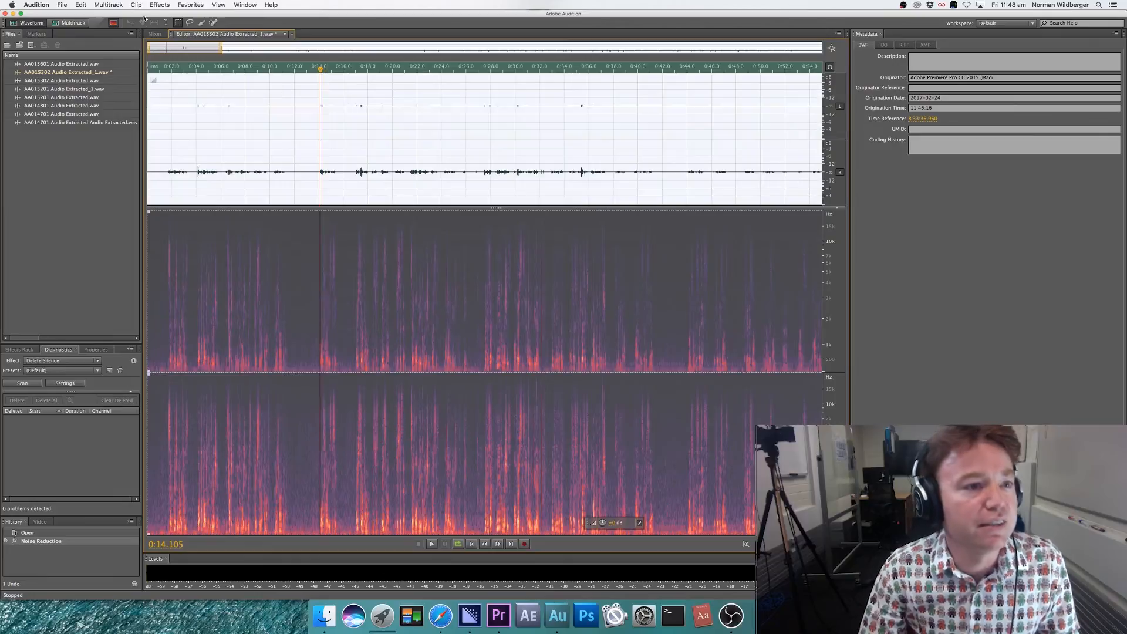
# - Normalize the noise-reduced audio with Effects > Amplitude and Compression > Normalize
pyautogui.click(160, 5)
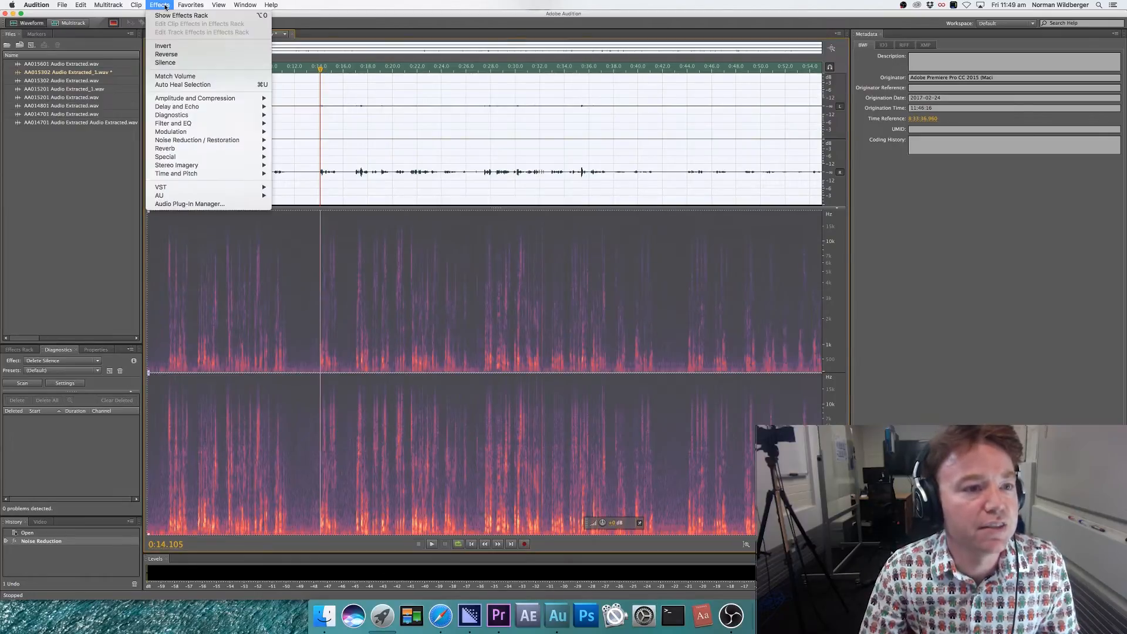
pyautogui.moveTo(195, 98)
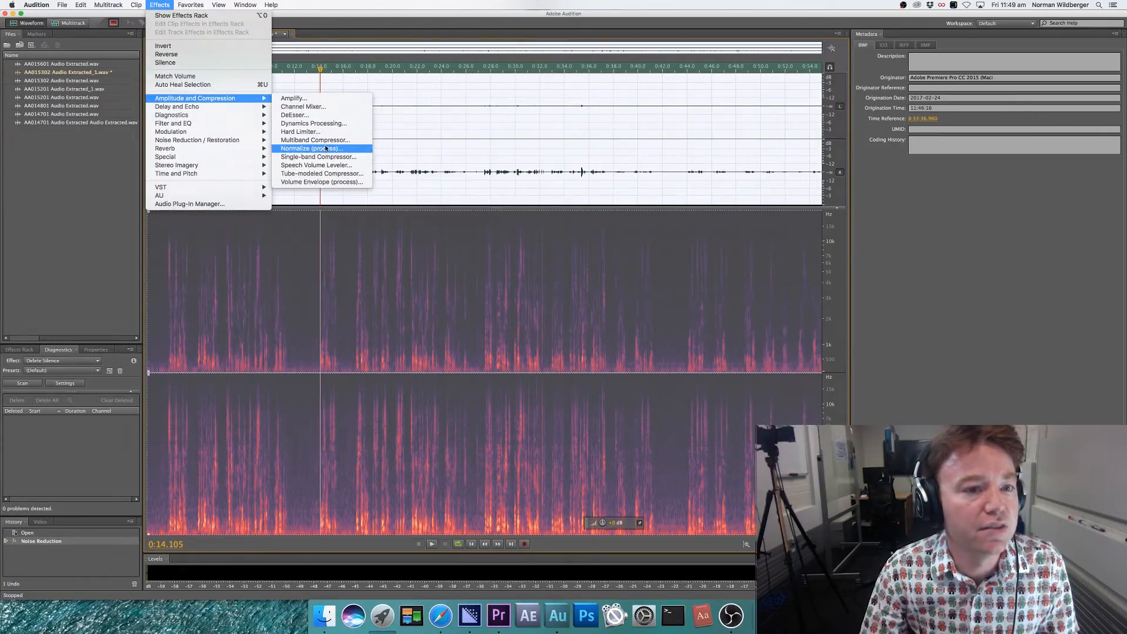
pyautogui.click(309, 148)
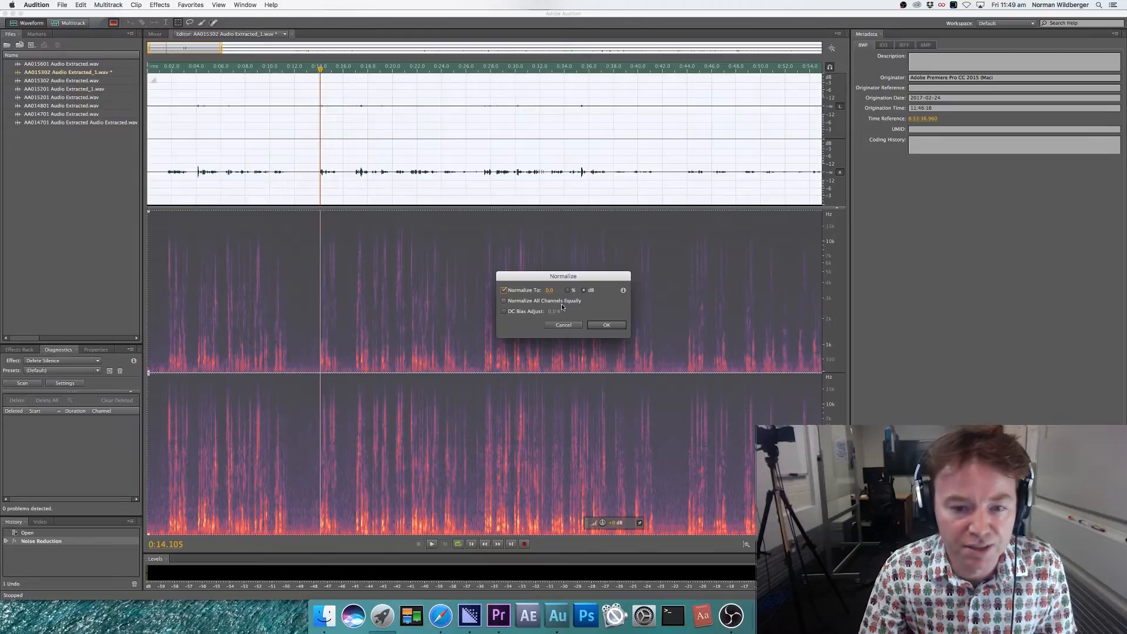
pyautogui.moveTo(585, 382)
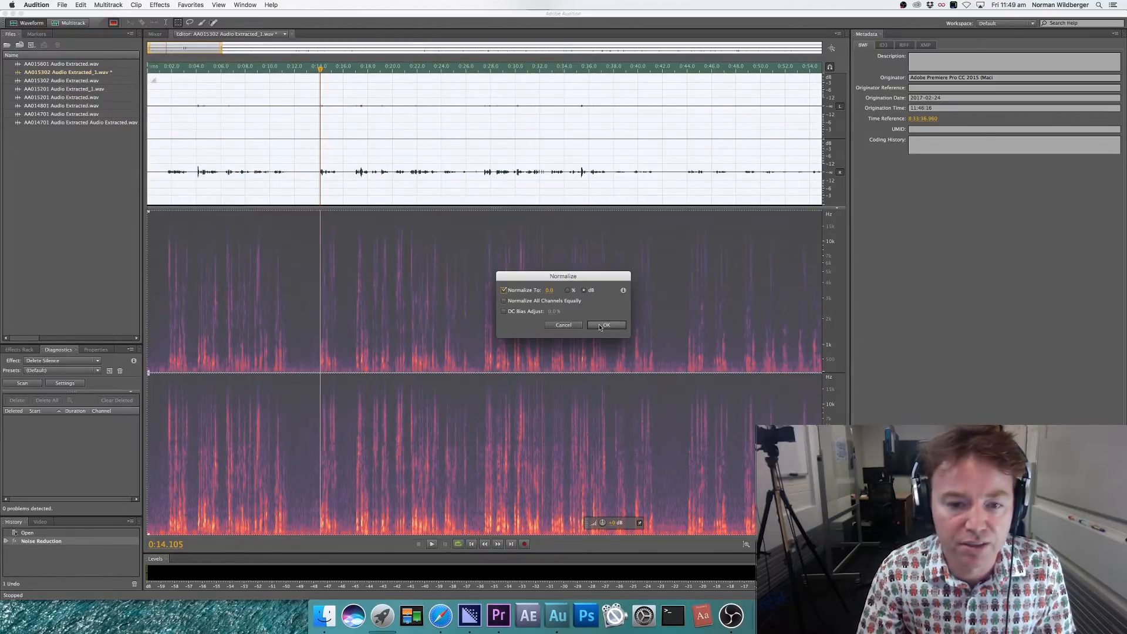
pyautogui.click(606, 325)
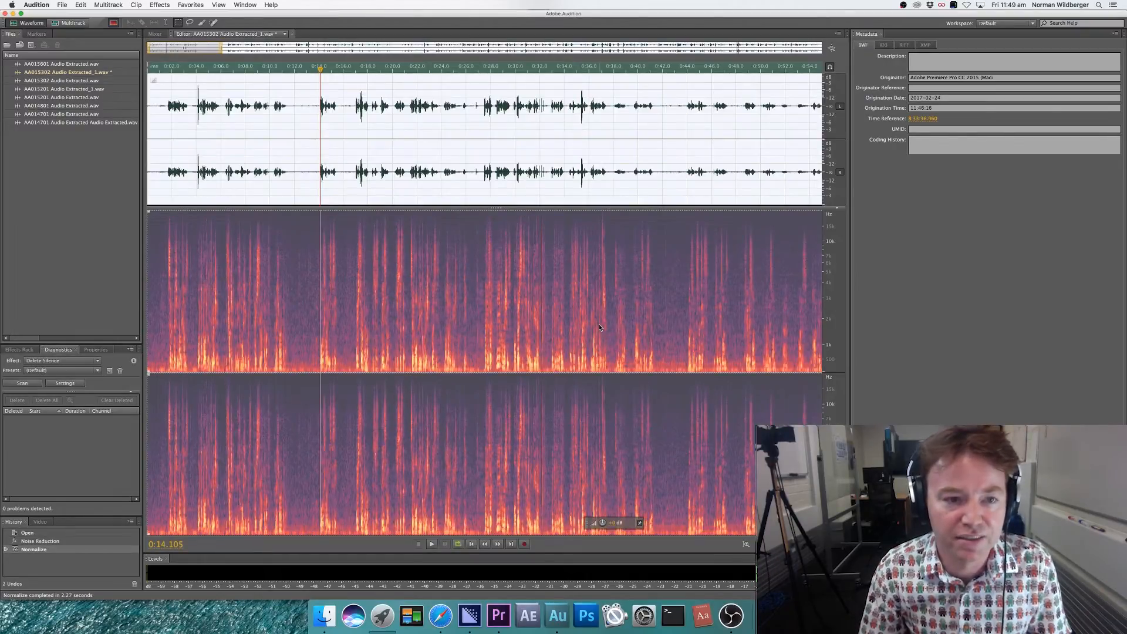
# - Play back the louder normalized speech twice to check the result
pyautogui.click(431, 543)
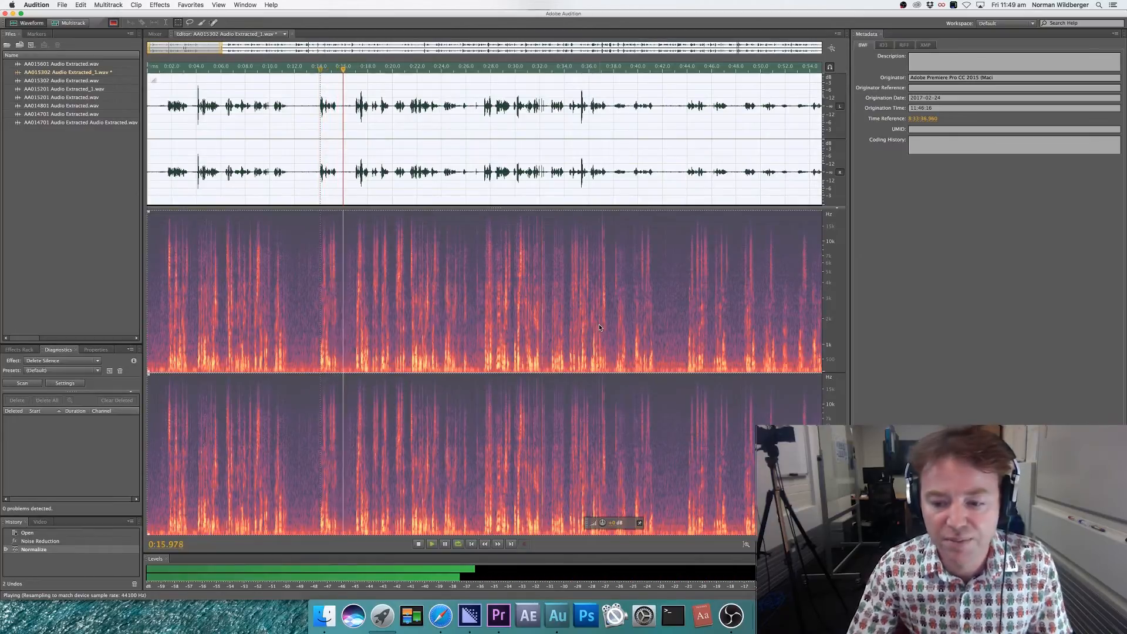
pyautogui.click(418, 544)
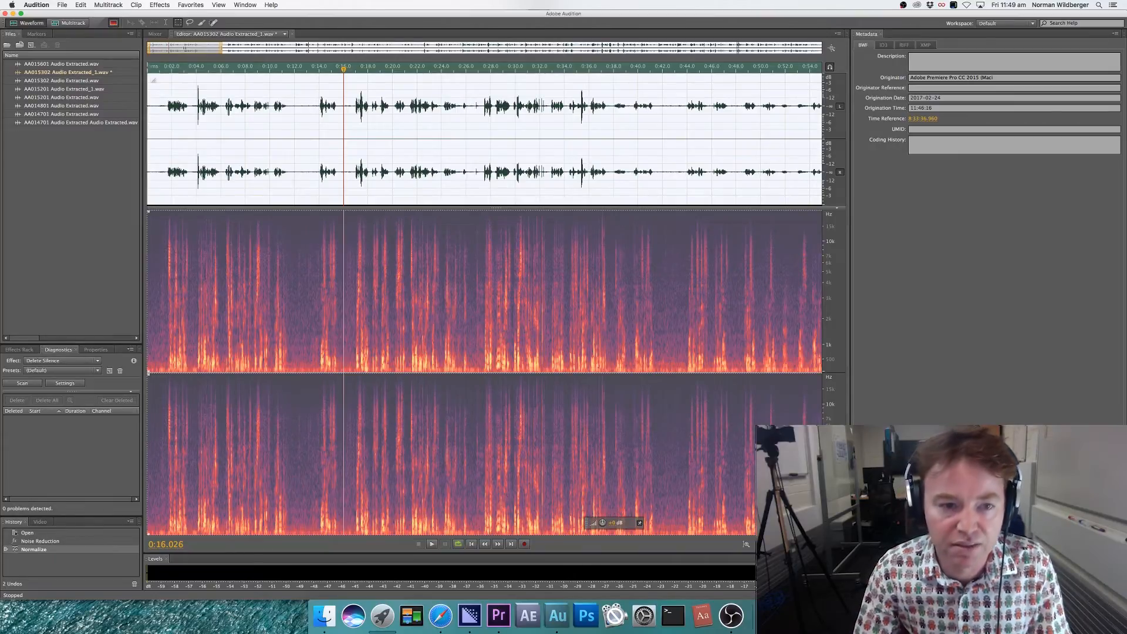
pyautogui.click(431, 544)
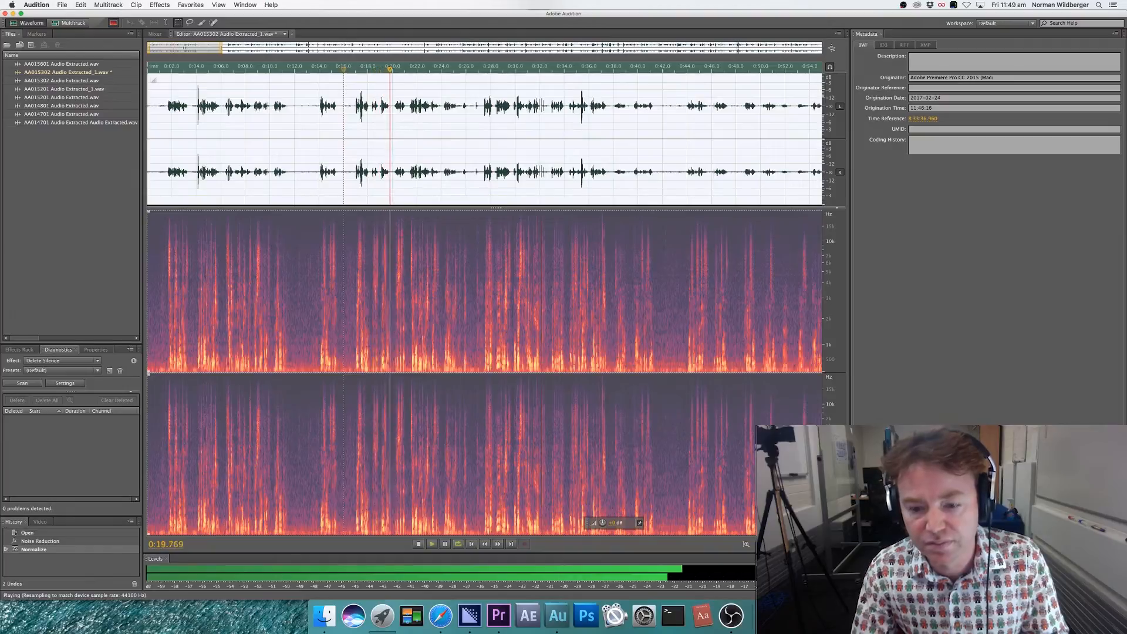
pyautogui.click(419, 544)
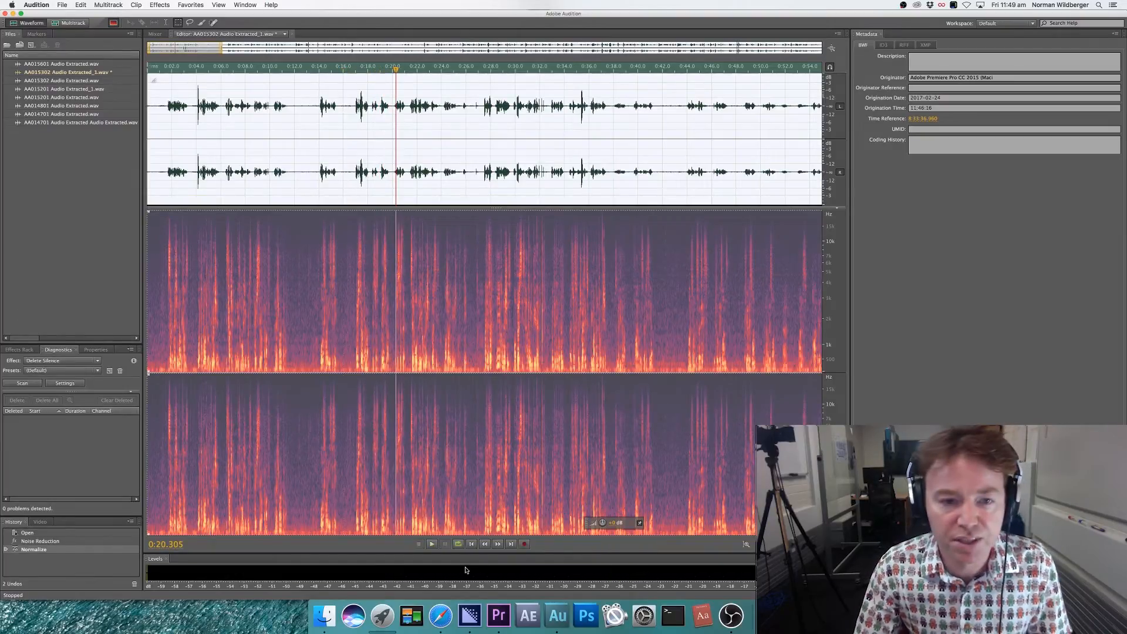
pyautogui.moveTo(447, 564)
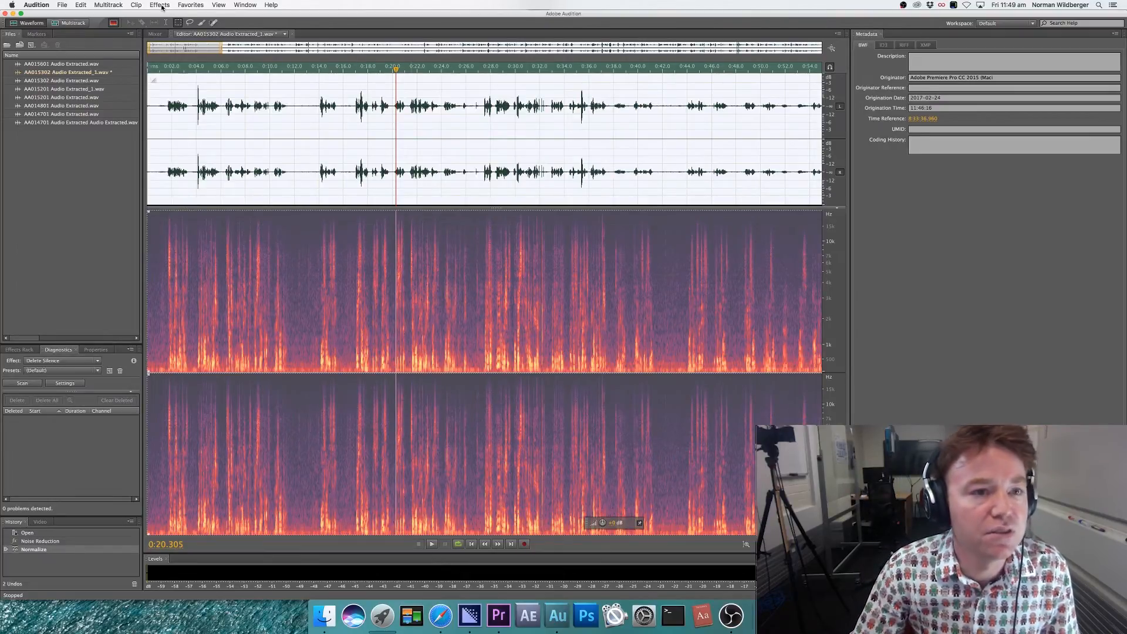
# - Preview a custom compression curve in Dynamics Processing and apply it to the normalized audio
pyautogui.click(159, 5)
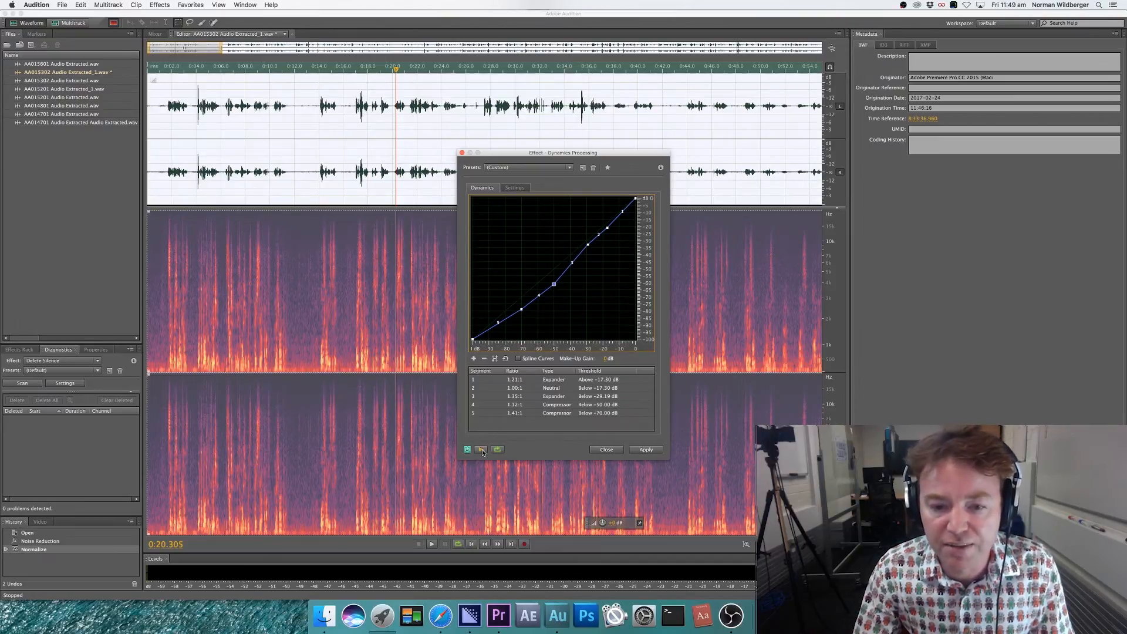
pyautogui.moveTo(481, 449)
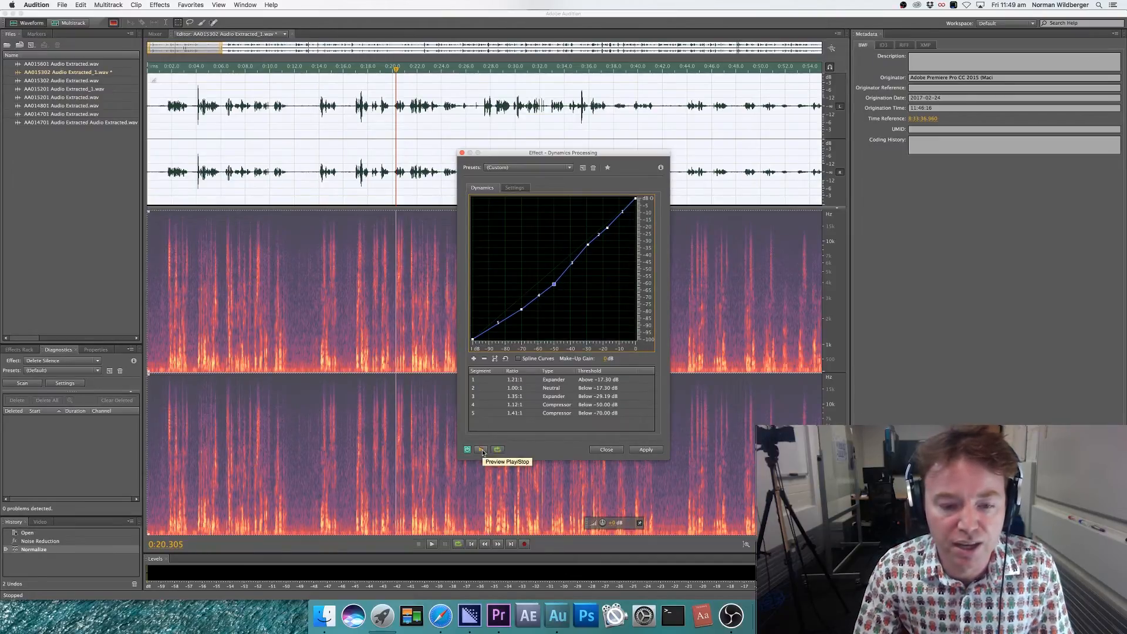
pyautogui.click(482, 450)
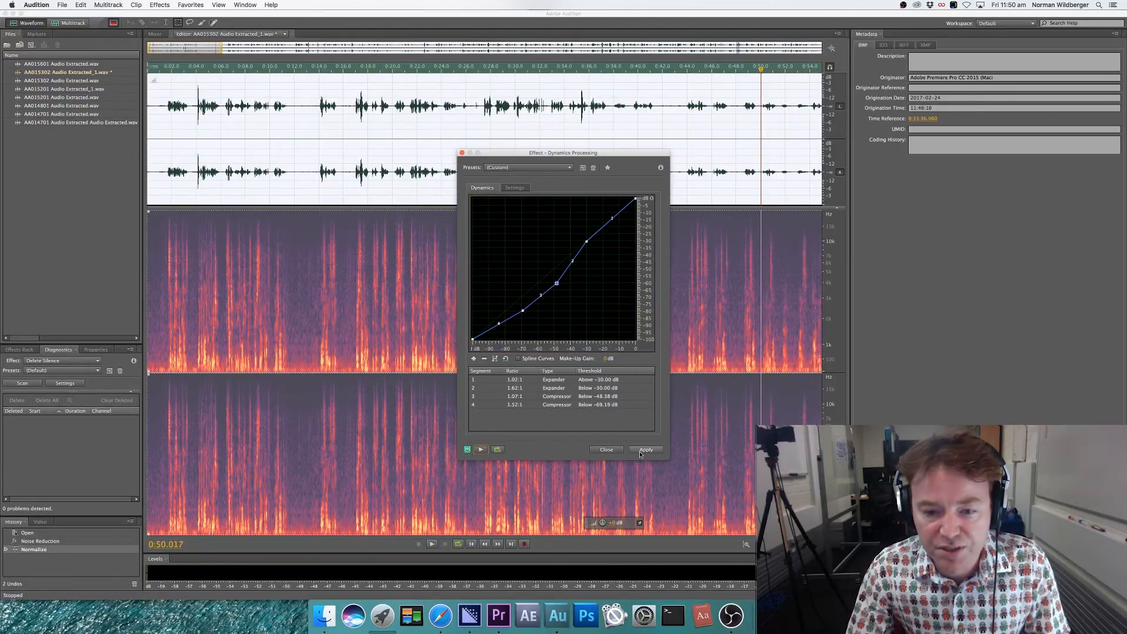
pyautogui.click(645, 450)
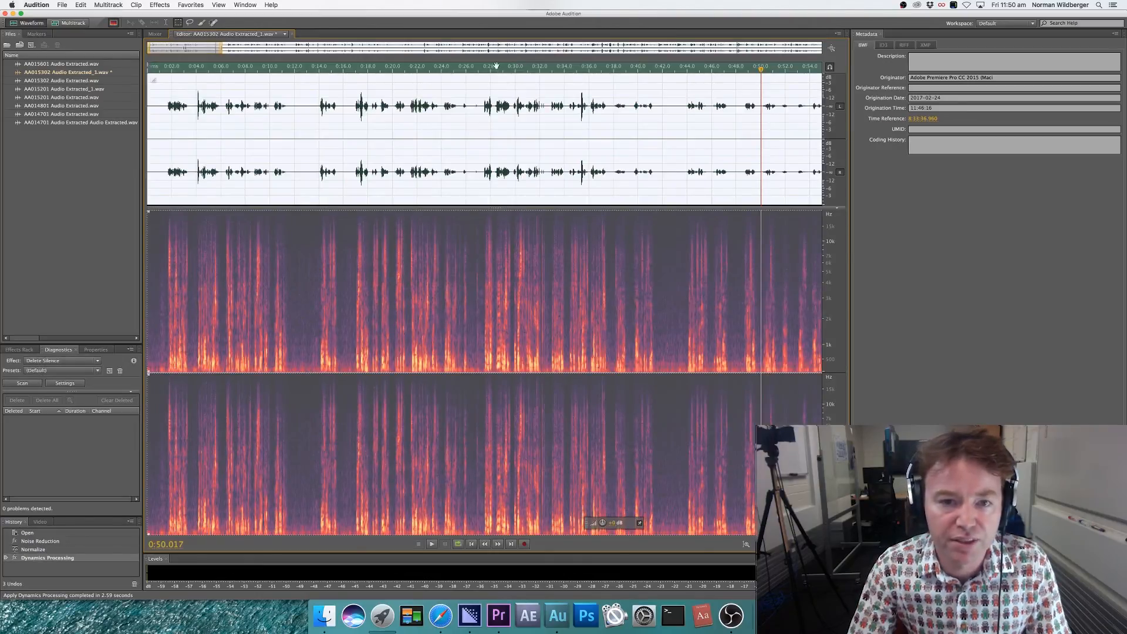
# - Review the processed audio, save it with File > Save, and switch back to the Premiere Pro Homology sequence
pyautogui.click(431, 543)
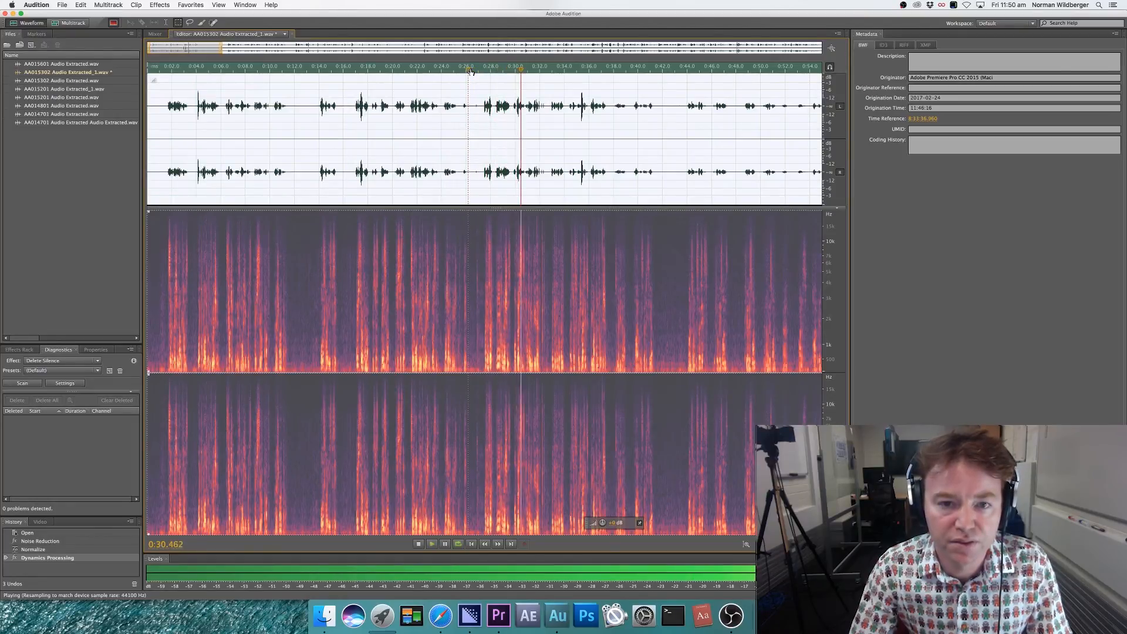
pyautogui.click(418, 544)
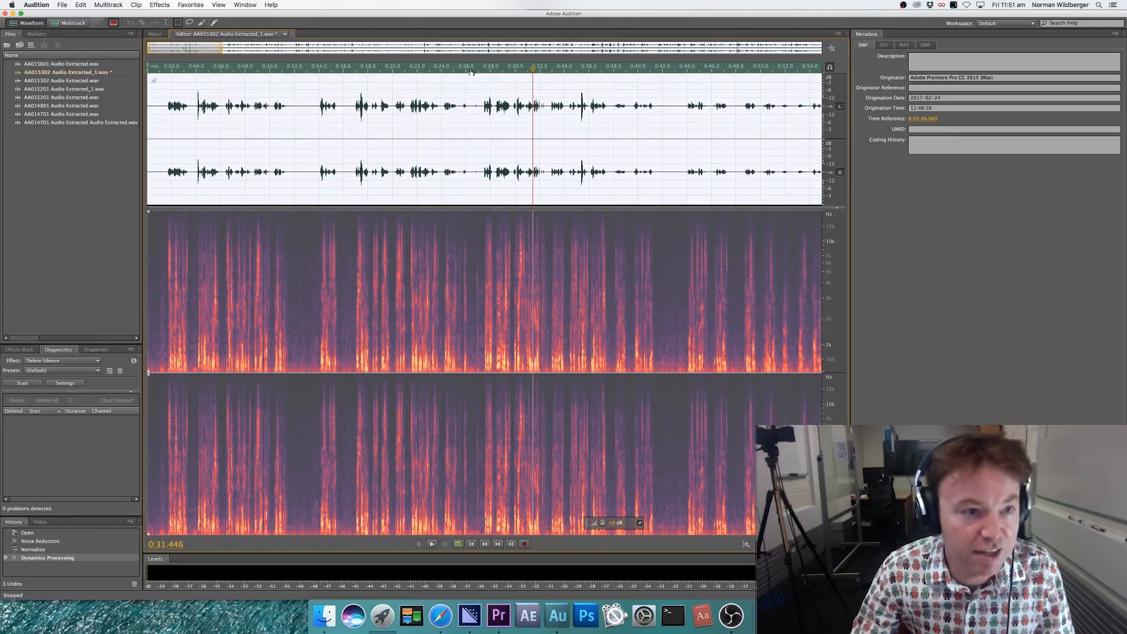
pyautogui.click(62, 5)
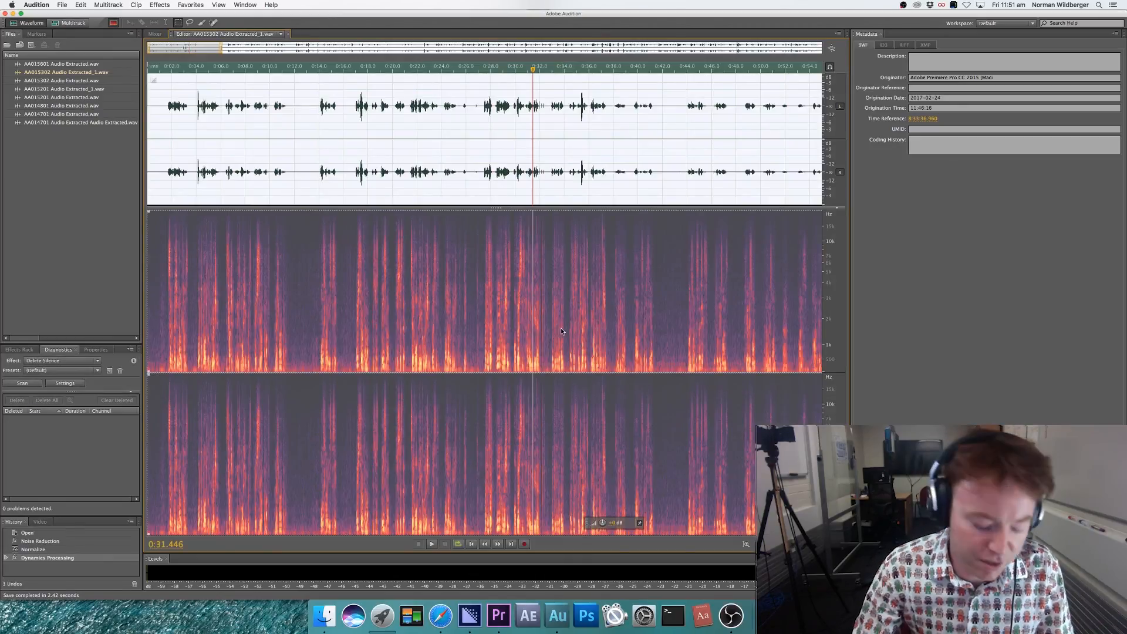
pyautogui.click(498, 614)
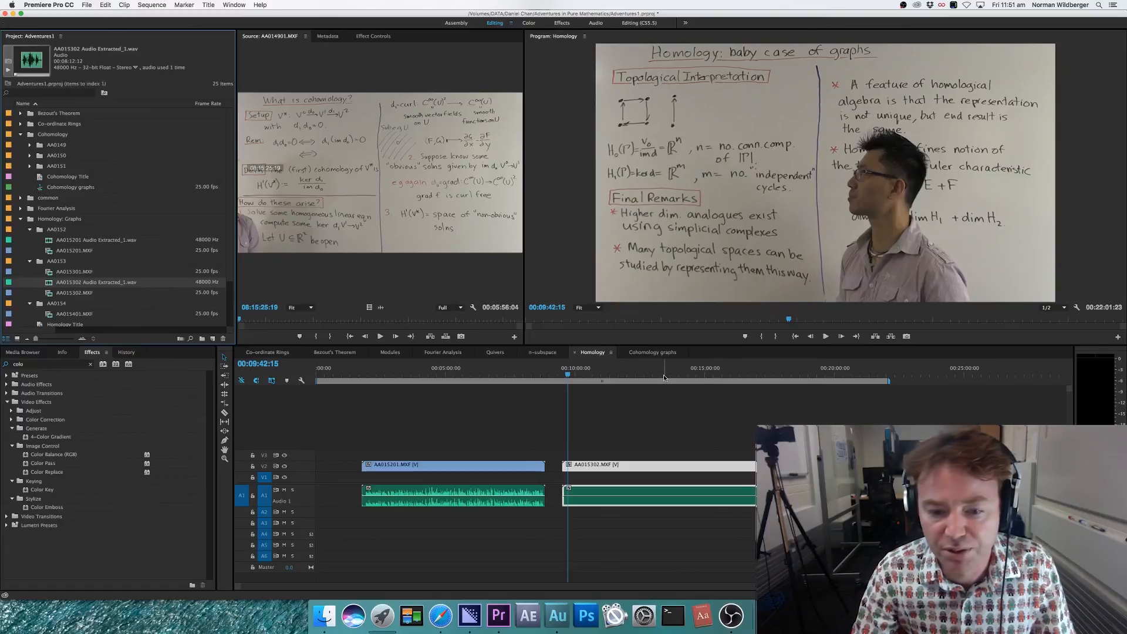